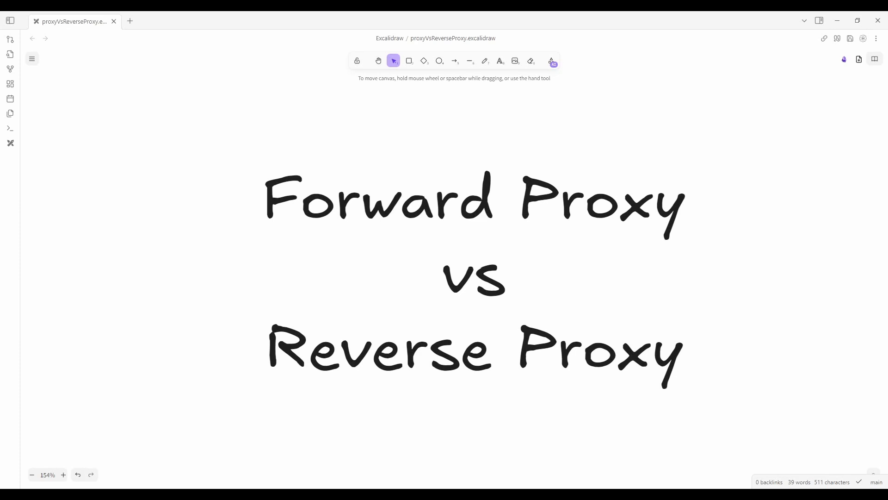
{"action": "mouse_move", "coordinate": [695, 90]}
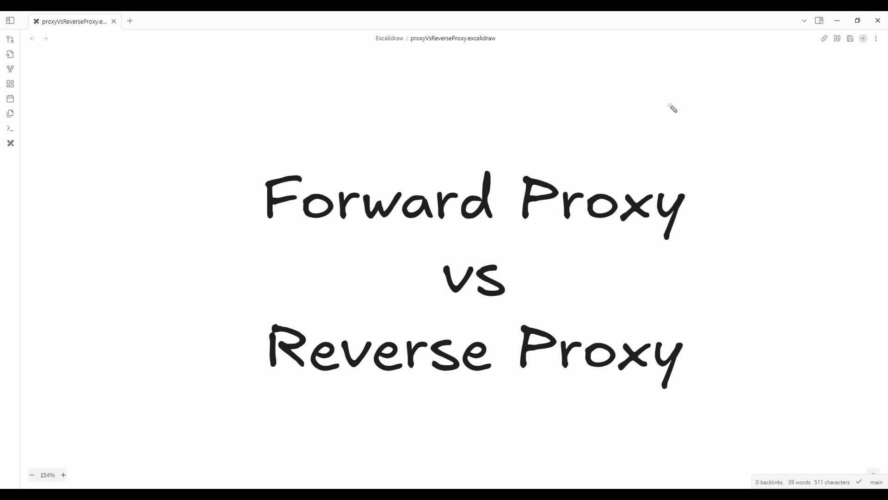
{"action": "mouse_move", "coordinate": [548, 154]}
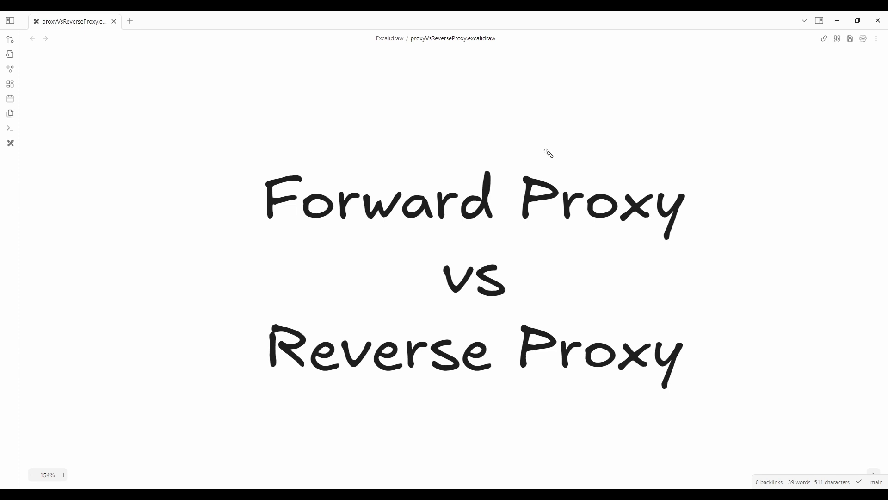
Step: Scroll past the title to the Forward Proxy diagram linking users, proxy, Internet and Servers A–C
{"action": "scroll", "scroll_direction": "down", "scroll_amount": 3}
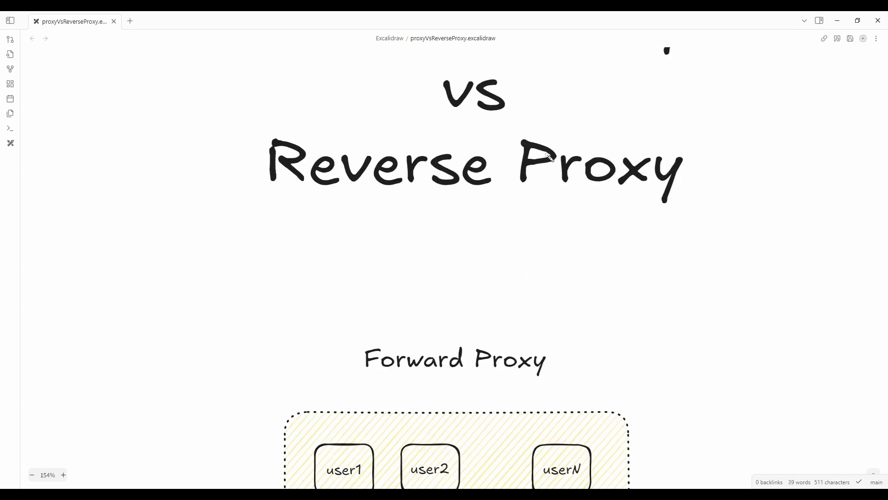
{"action": "scroll", "scroll_direction": "down", "scroll_amount": 3}
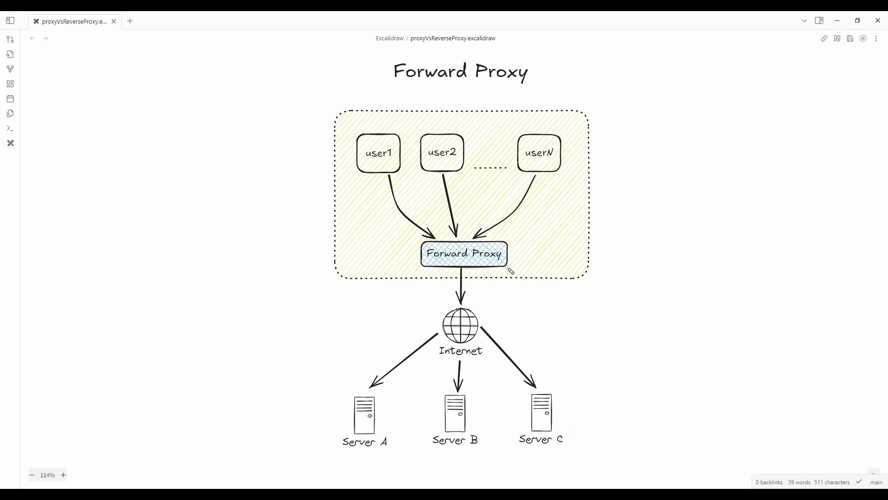
{"action": "left_click_drag", "start_coordinate": [483, 334], "coordinate": [500, 320]}
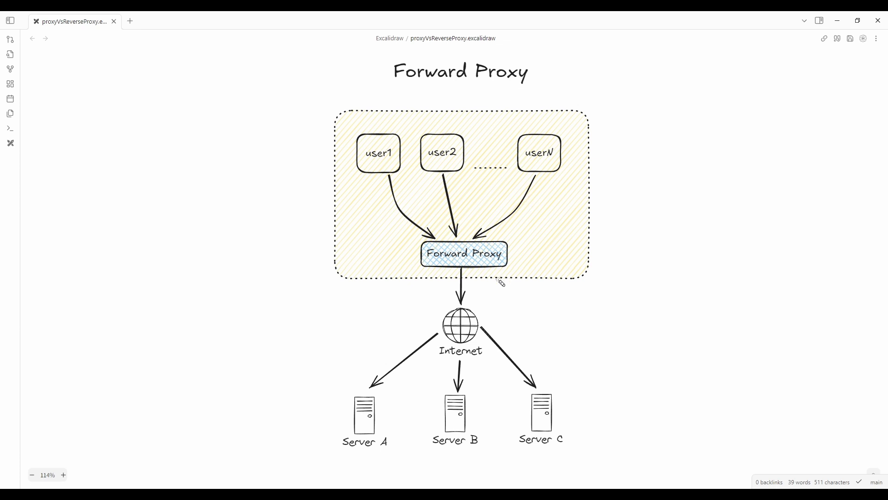
{"action": "mouse_move", "coordinate": [491, 307]}
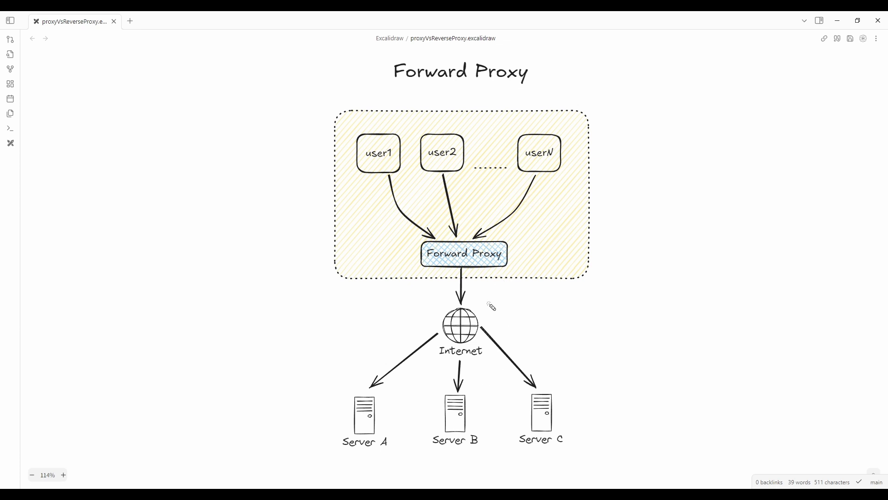
{"action": "scroll", "scroll_direction": "down", "scroll_amount": 3}
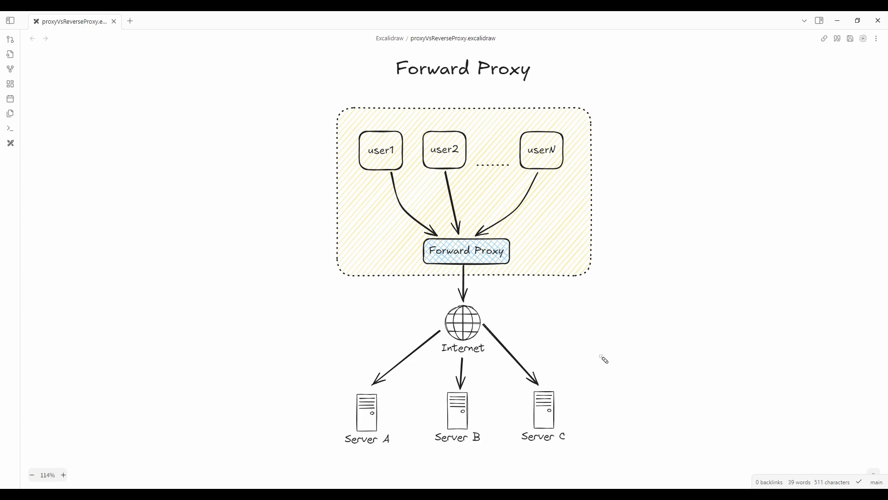
{"action": "mouse_move", "coordinate": [606, 347]}
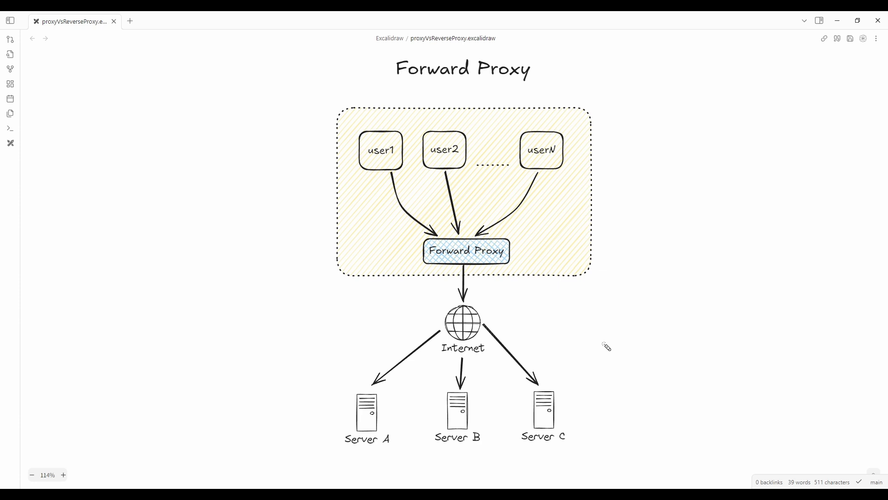
{"action": "mouse_move", "coordinate": [600, 338]}
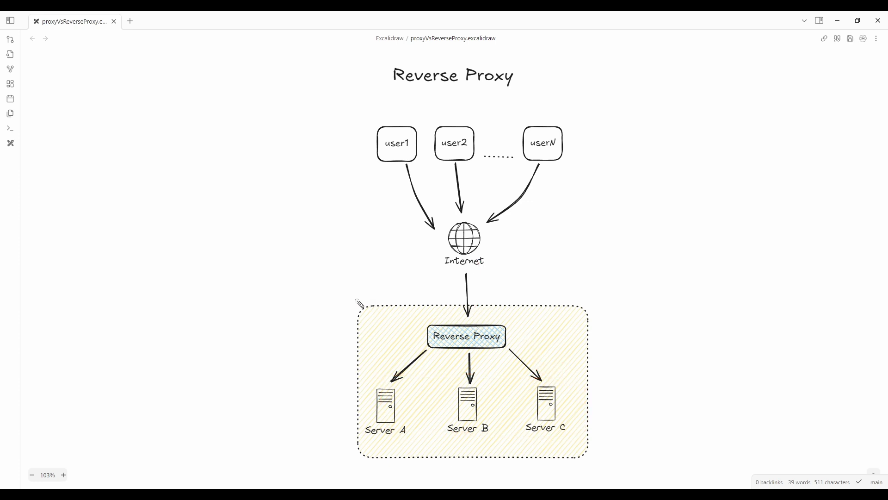
{"action": "mouse_move", "coordinate": [485, 273]}
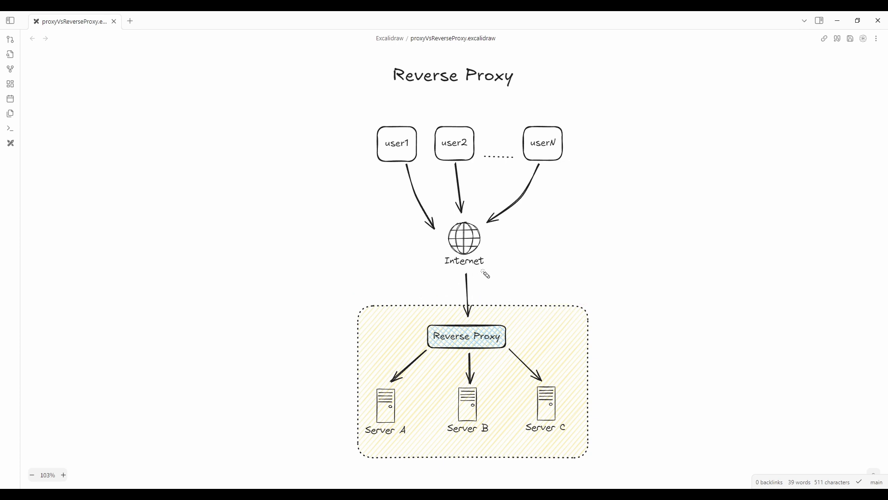
{"action": "mouse_move", "coordinate": [546, 192]}
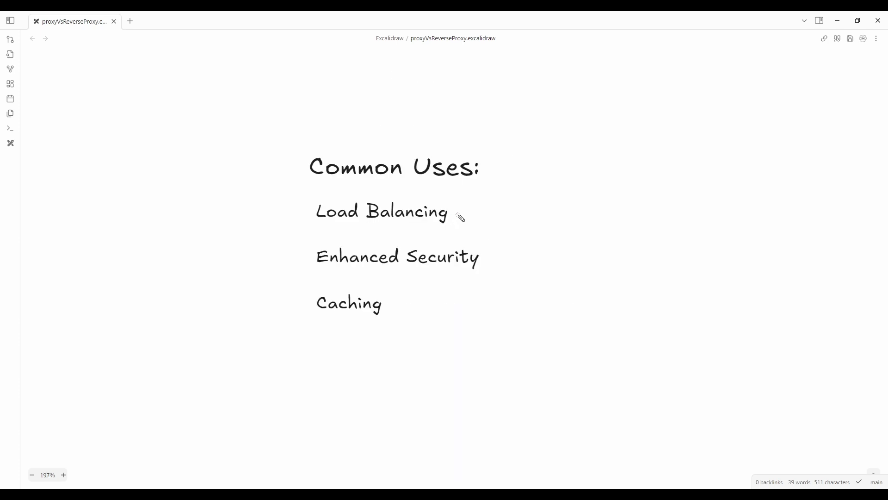
{"action": "mouse_move", "coordinate": [482, 289]}
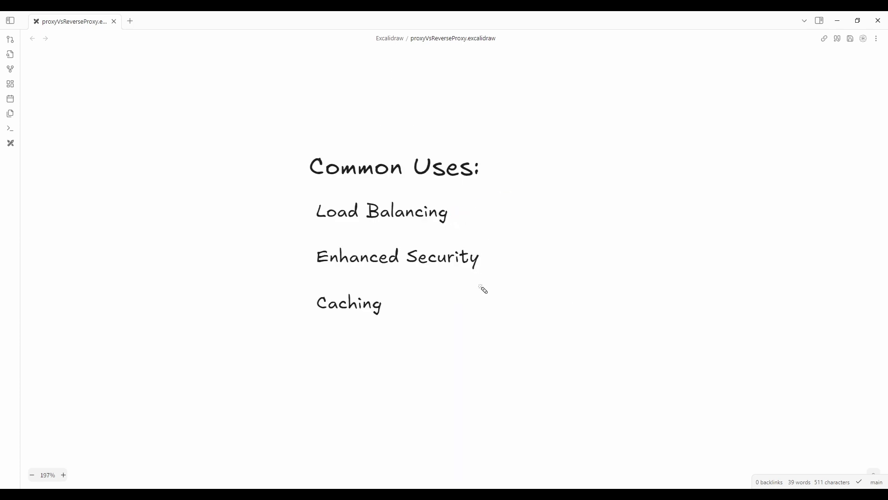
{"action": "mouse_move", "coordinate": [492, 267]}
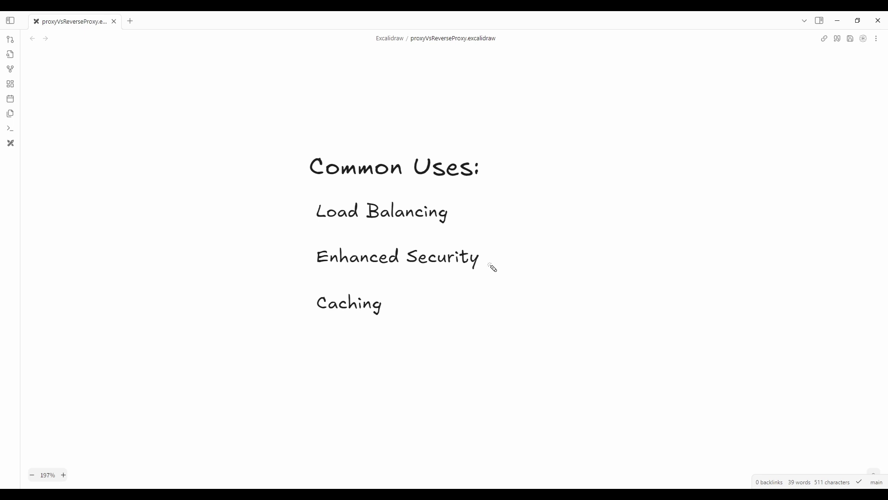
{"action": "mouse_move", "coordinate": [463, 307]}
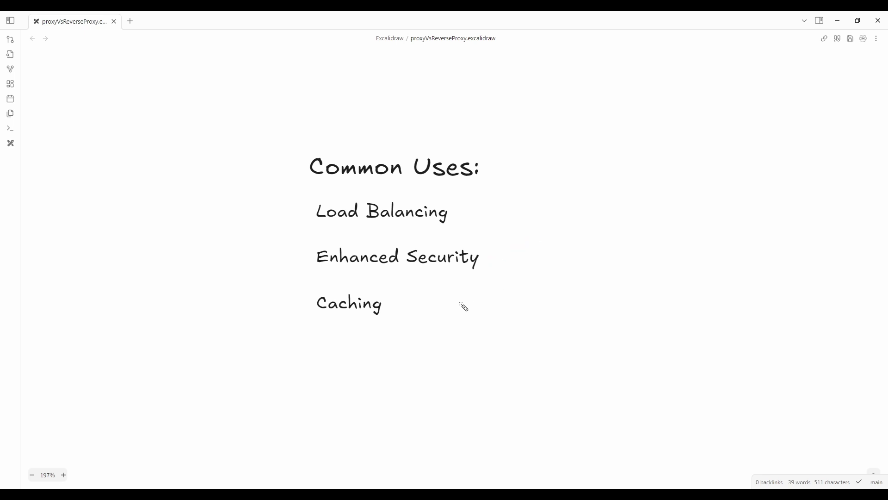
{"action": "mouse_move", "coordinate": [471, 346]}
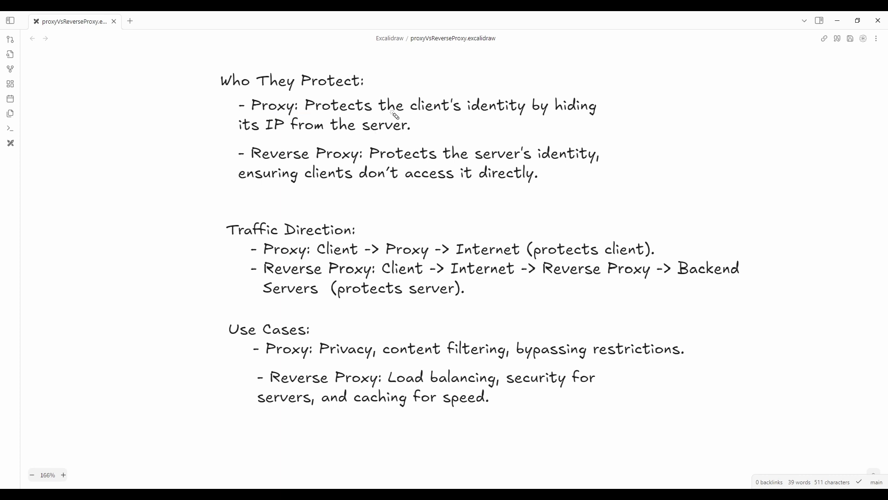
Step: Underline parts of the Traffic Direction notes, including the Reverse Proxy -> Backend step
{"action": "left_click_drag", "start_coordinate": [347, 159], "coordinate": [378, 155]}
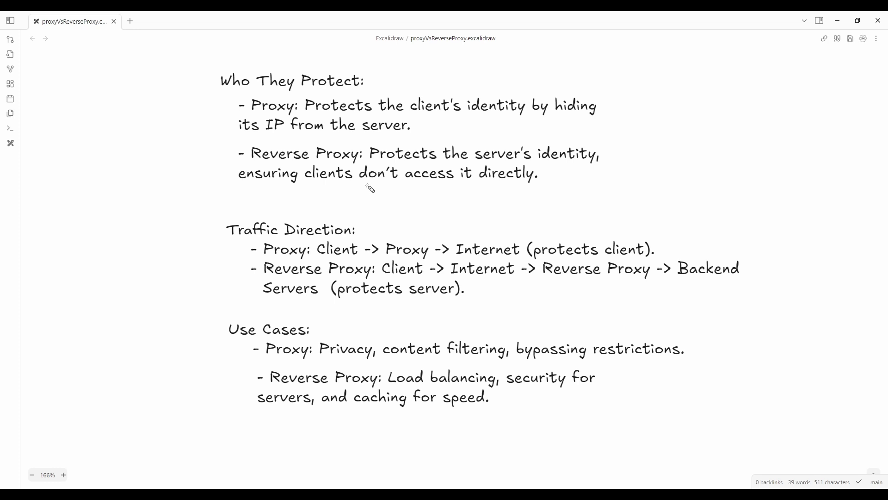
{"action": "mouse_move", "coordinate": [469, 244]}
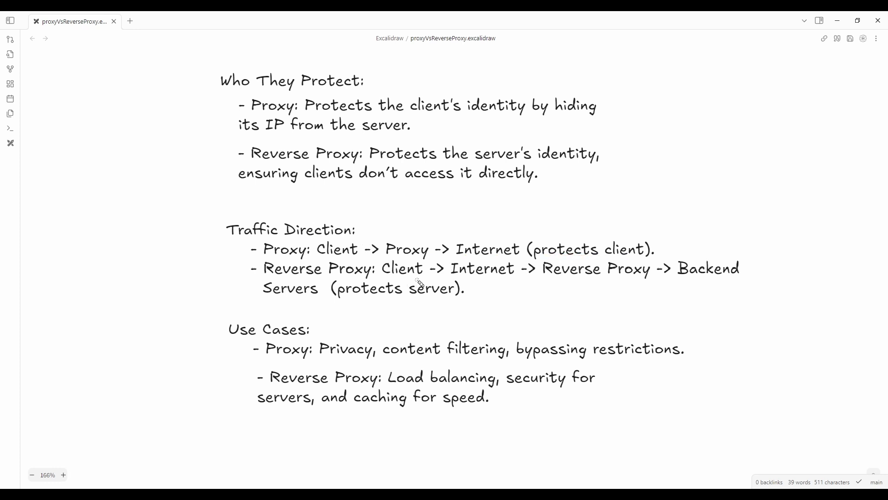
{"action": "left_click_drag", "start_coordinate": [523, 282], "coordinate": [548, 284]}
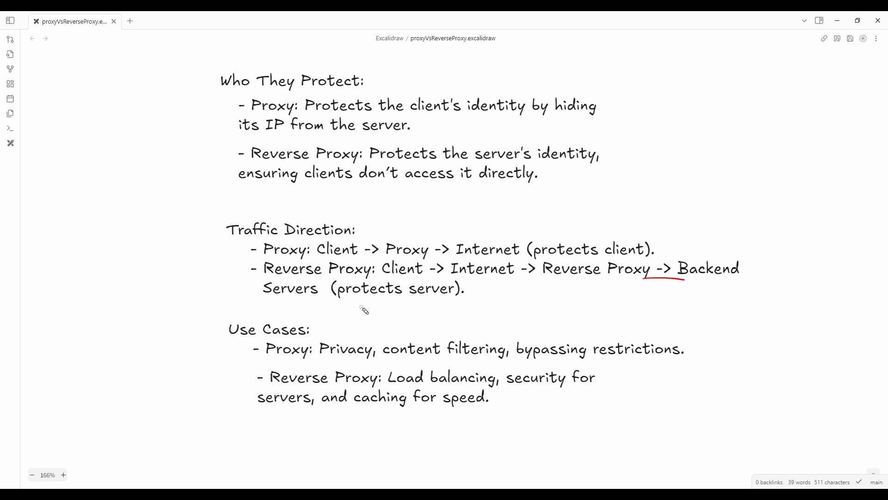
{"action": "left_click_drag", "start_coordinate": [354, 298], "coordinate": [462, 300]}
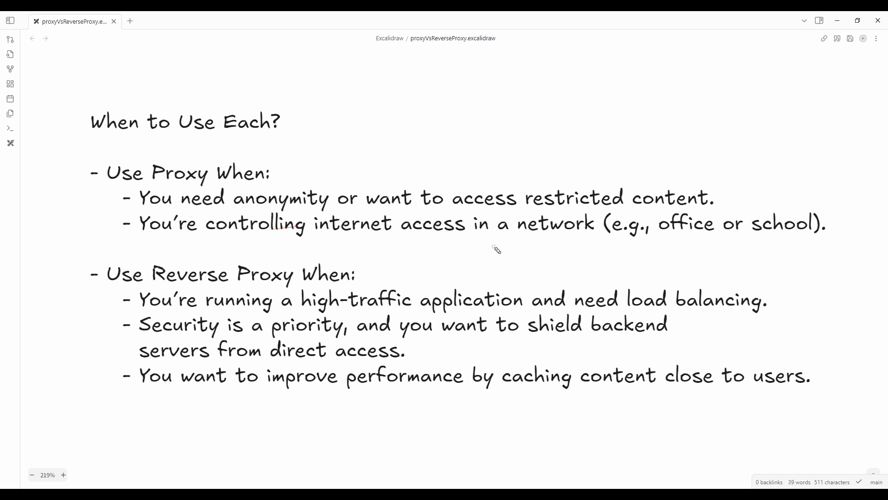
{"action": "mouse_move", "coordinate": [215, 321]}
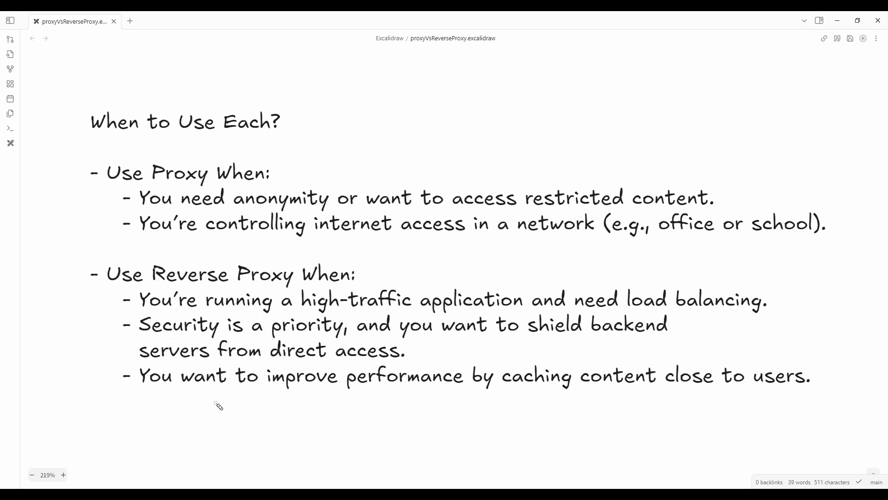
Step: Highlight a line of the When to Use Each? proxy versus reverse proxy guidance
{"action": "left_click_drag", "start_coordinate": [187, 392], "coordinate": [369, 389]}
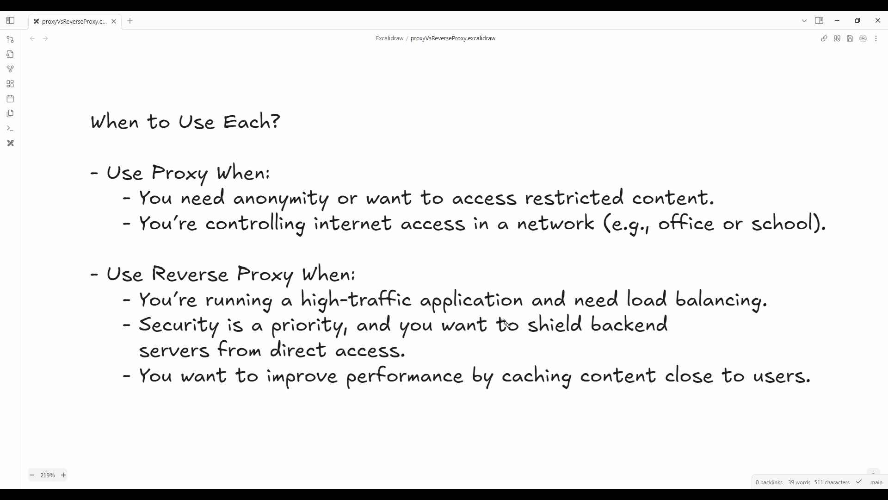
{"action": "mouse_move", "coordinate": [462, 300]}
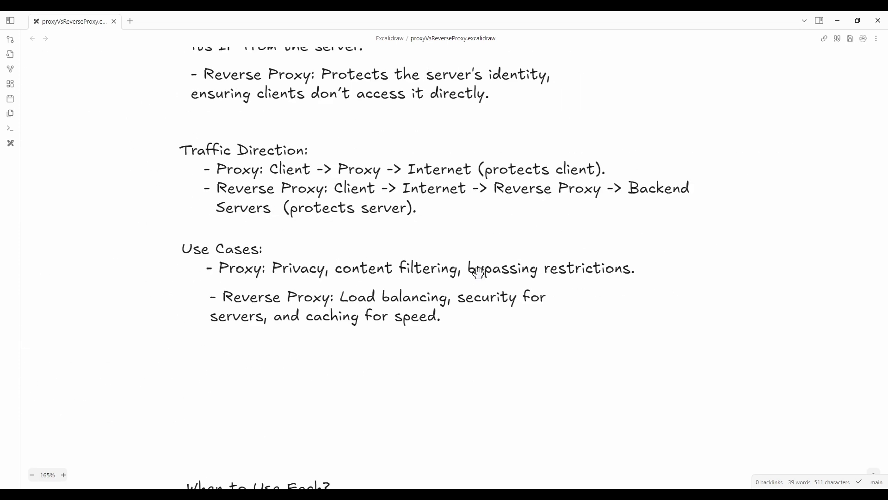
Step: Zoom out past the Forward Proxy section, then zoom in on the Reverse Proxy diagram
{"action": "scroll", "scroll_direction": "down", "scroll_amount": 3}
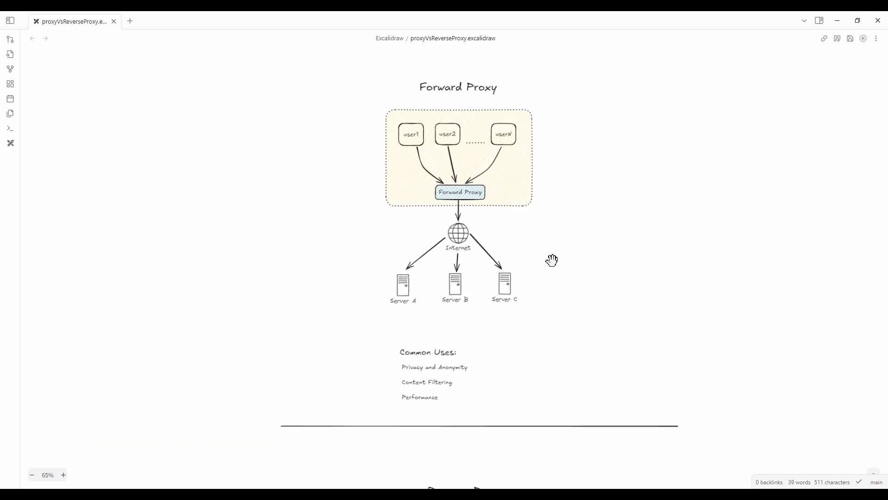
{"action": "left_click_drag", "start_coordinate": [553, 260], "coordinate": [576, 377]}
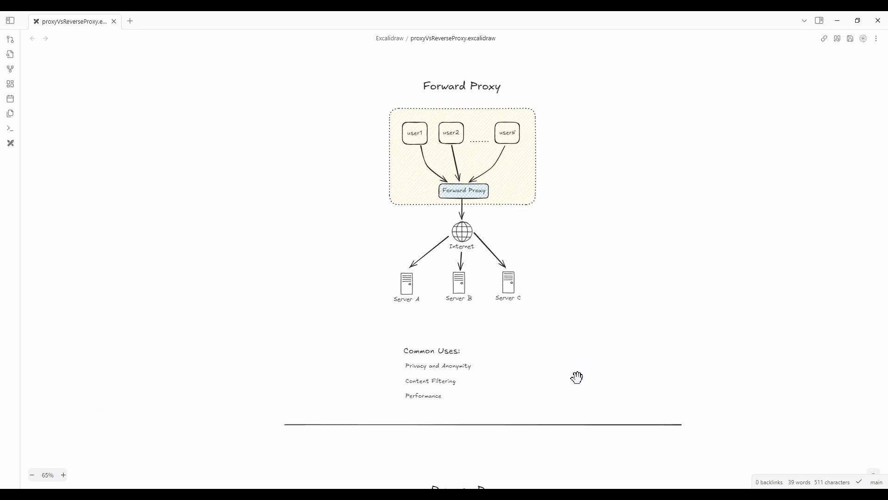
{"action": "scroll", "scroll_direction": "down", "scroll_amount": 3}
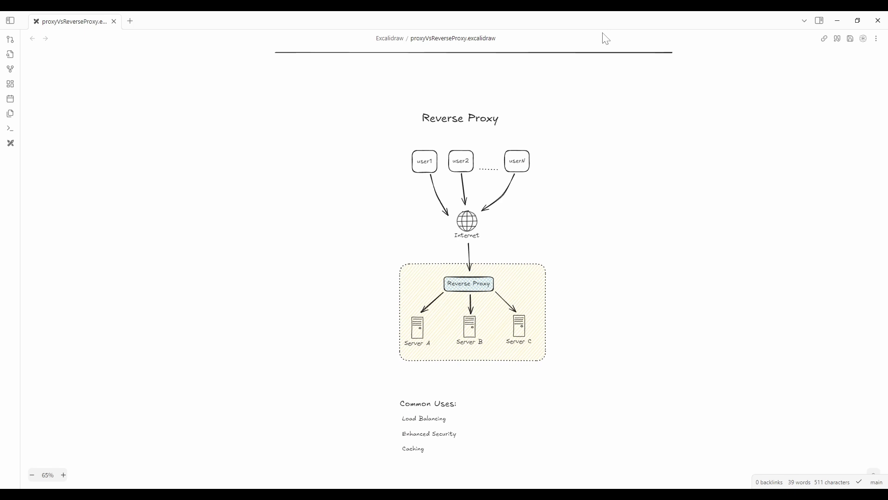
{"action": "mouse_move", "coordinate": [566, 318]}
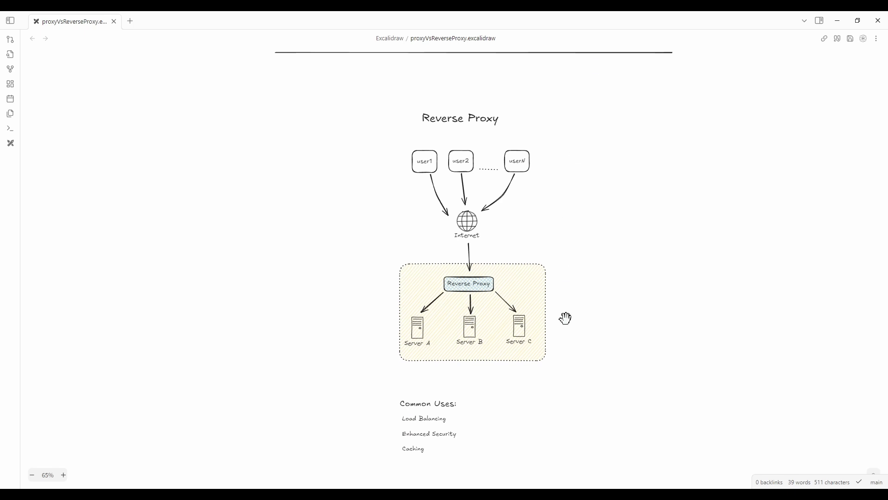
{"action": "mouse_move", "coordinate": [536, 308]}
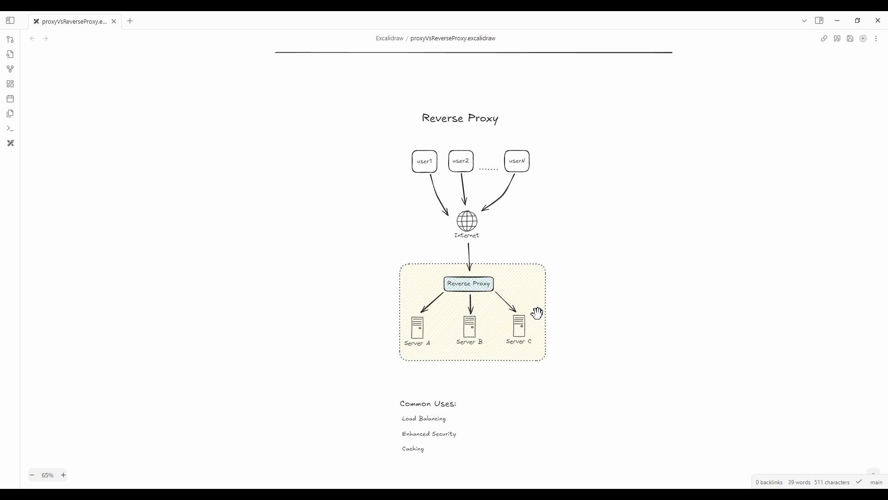
{"action": "left_click", "coordinate": [63, 474]}
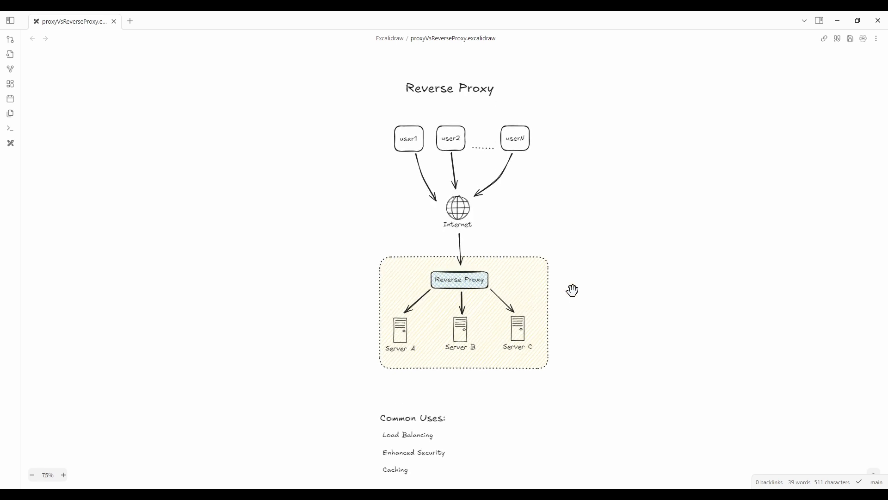